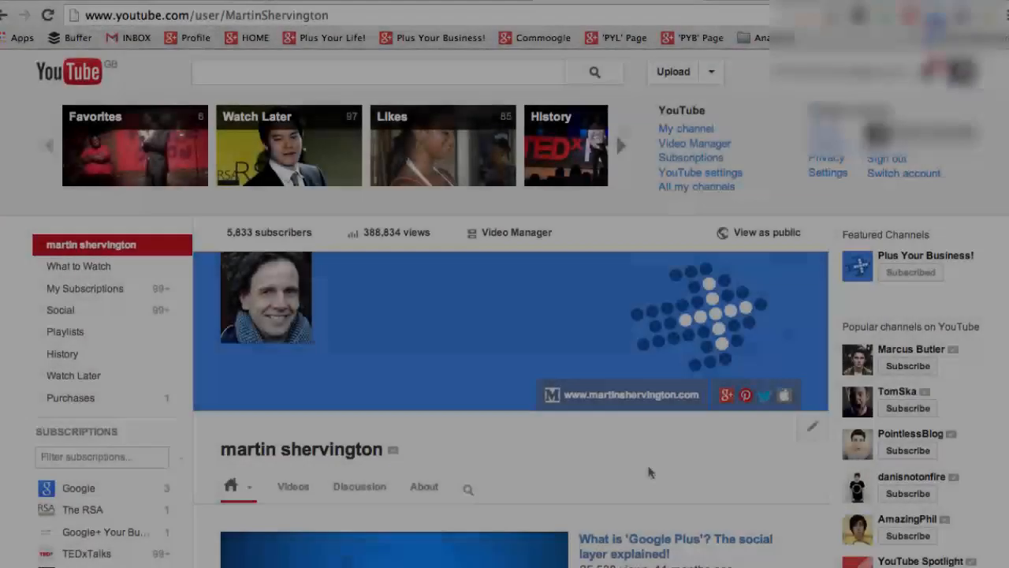
Go from the channel page into Video Manager's Live Events list of upcoming events.
{"action": "scroll", "scroll_direction": "down", "scroll_amount": 3}
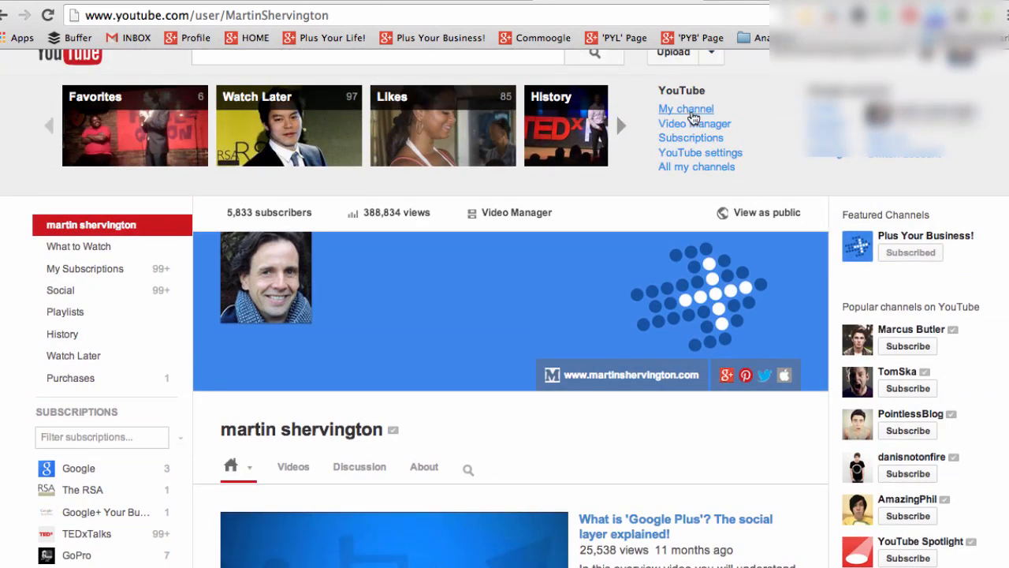
{"action": "left_click", "coordinate": [694, 124]}
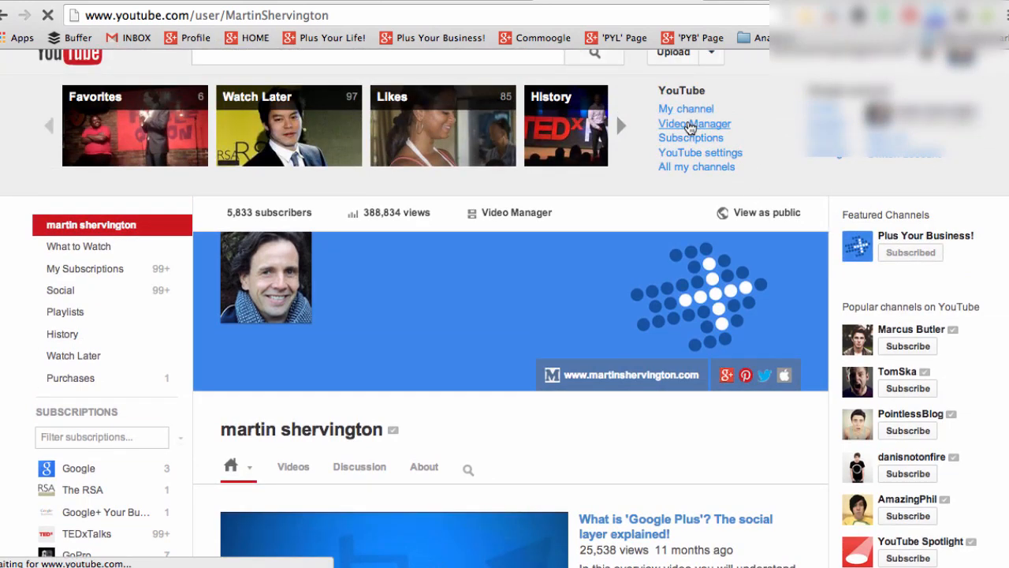
{"action": "left_click", "coordinate": [694, 124]}
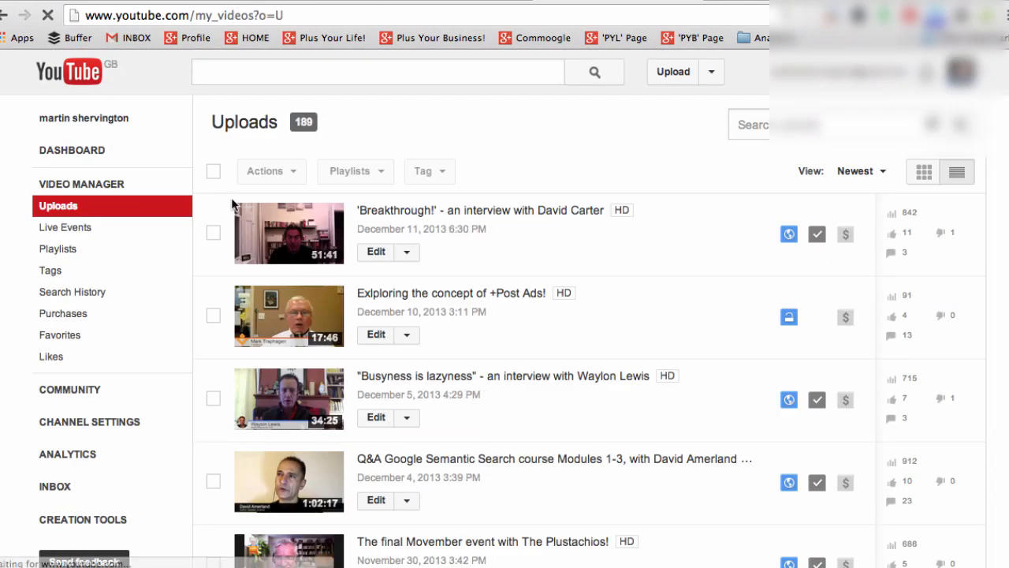
{"action": "left_click", "coordinate": [66, 227]}
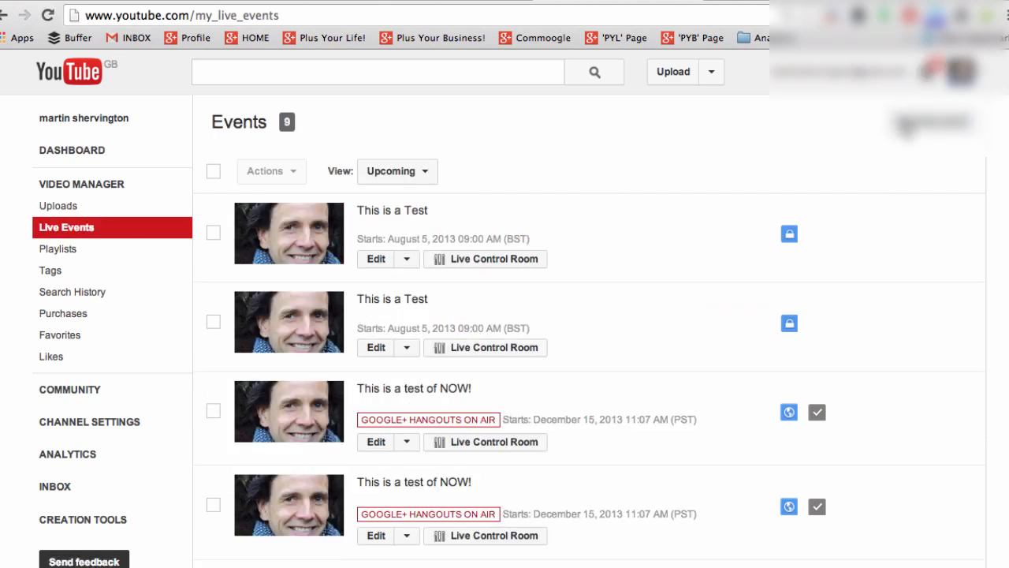
Create a new live event, title it Interview and set its privacy to Unlisted.
{"action": "left_click", "coordinate": [931, 121]}
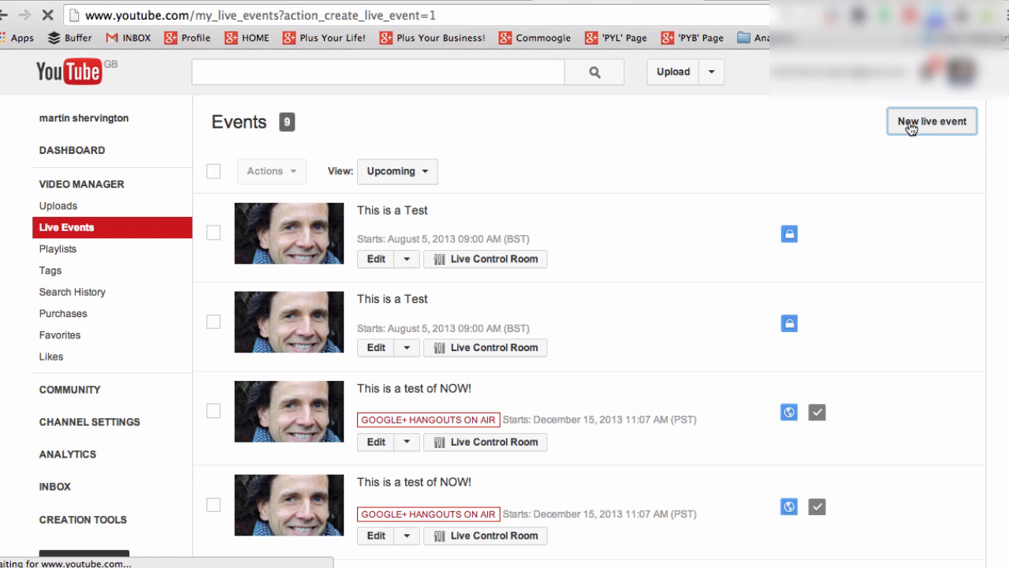
{"action": "left_click", "coordinate": [930, 120]}
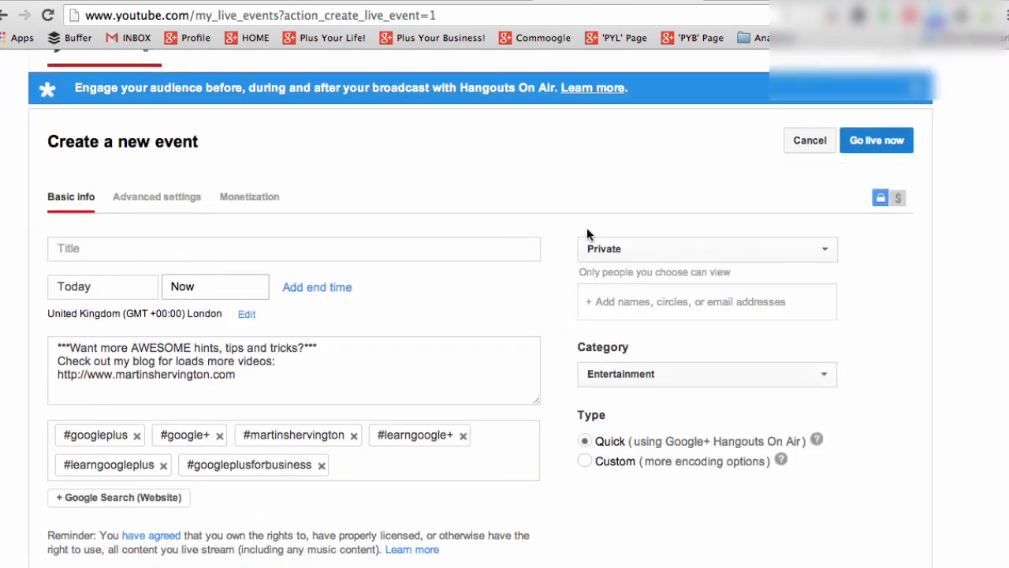
{"action": "type", "text": "Interview"}
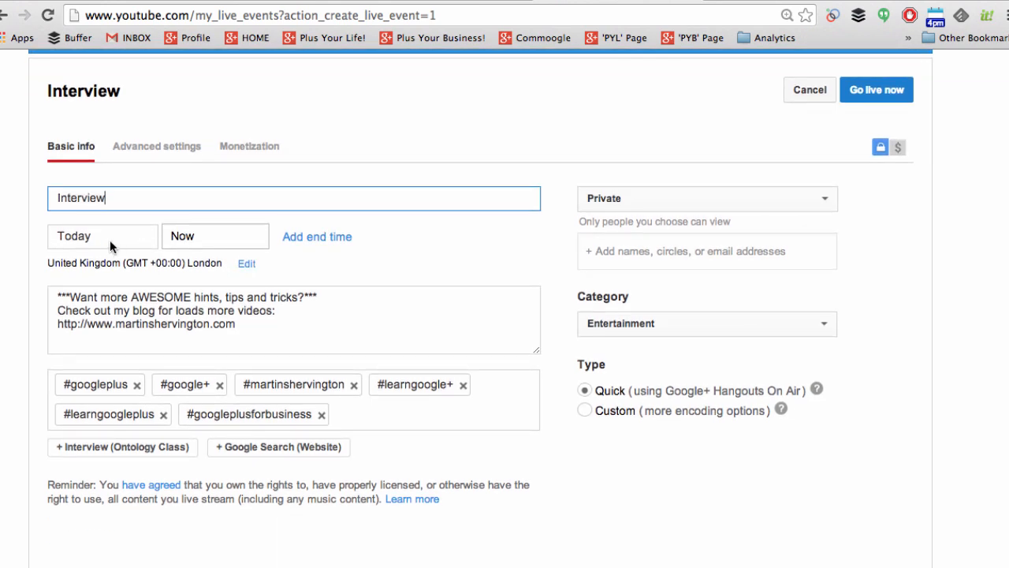
{"action": "left_click", "coordinate": [103, 235]}
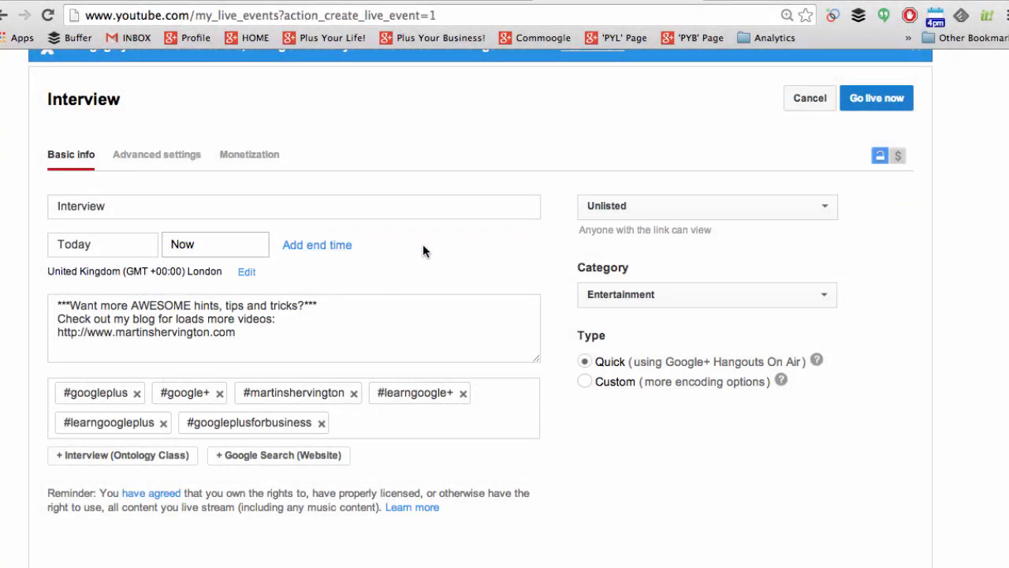
{"action": "left_click", "coordinate": [706, 206]}
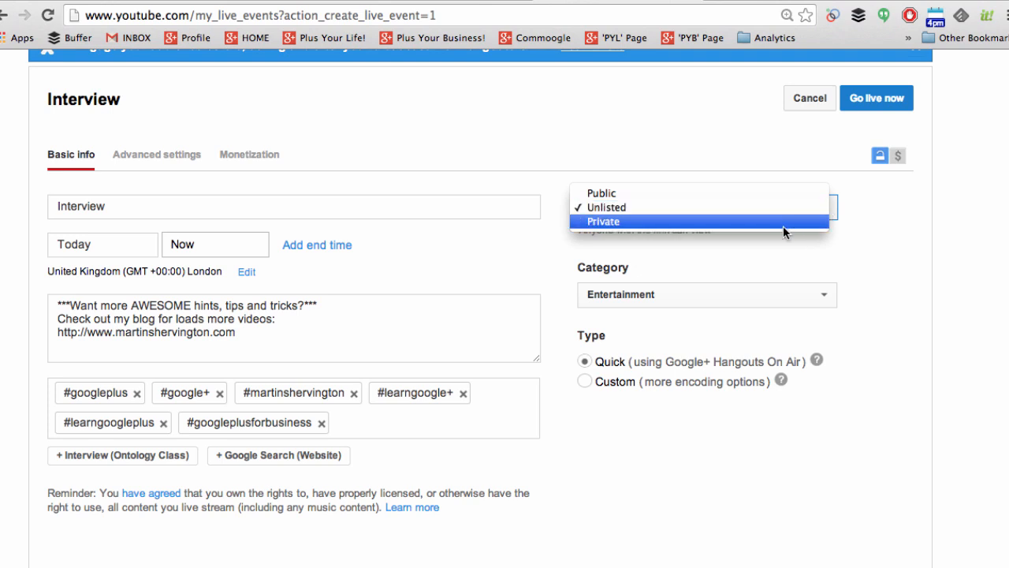
{"action": "left_click", "coordinate": [603, 220]}
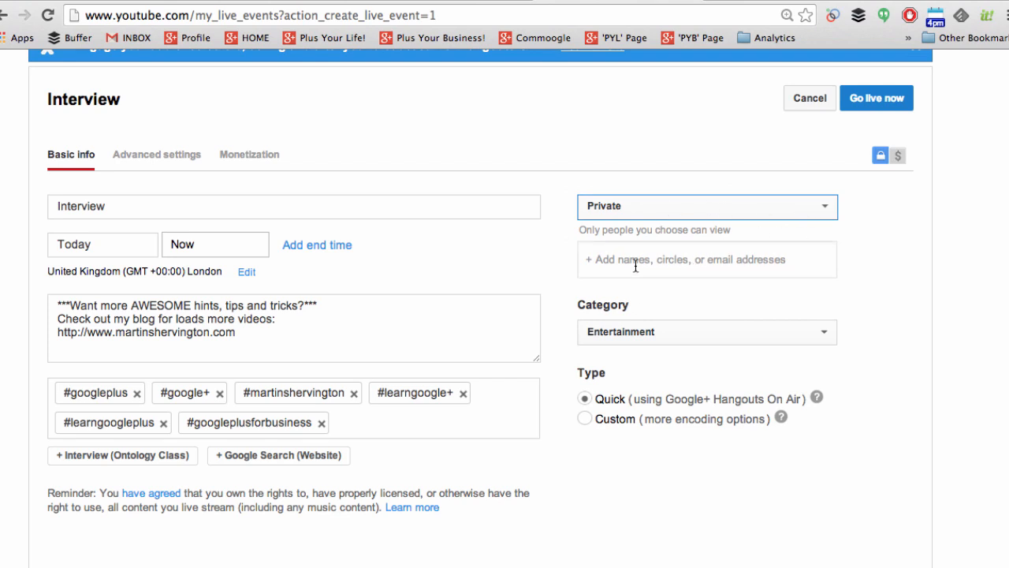
{"action": "mouse_move", "coordinate": [674, 265]}
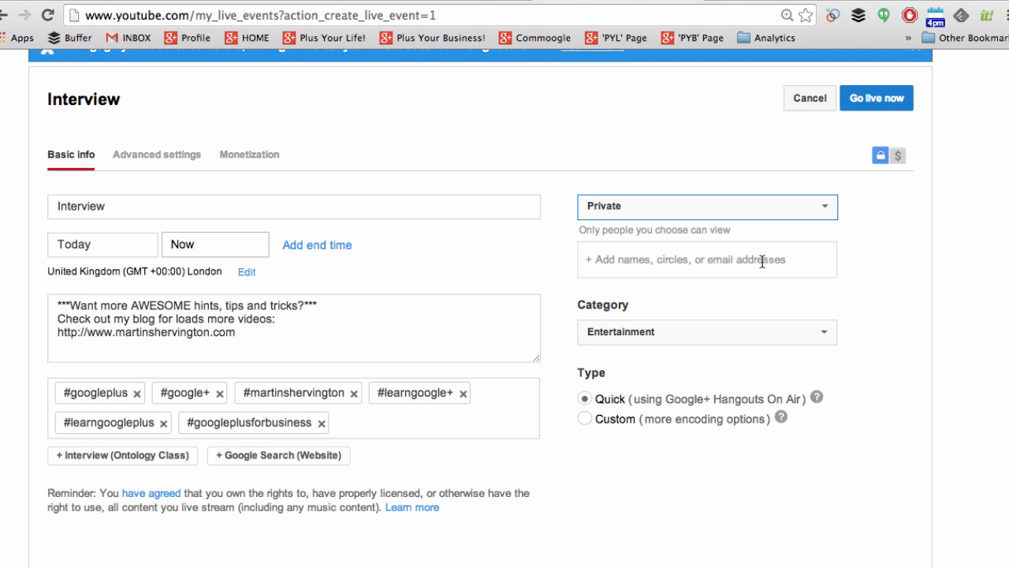
{"action": "left_click", "coordinate": [705, 206]}
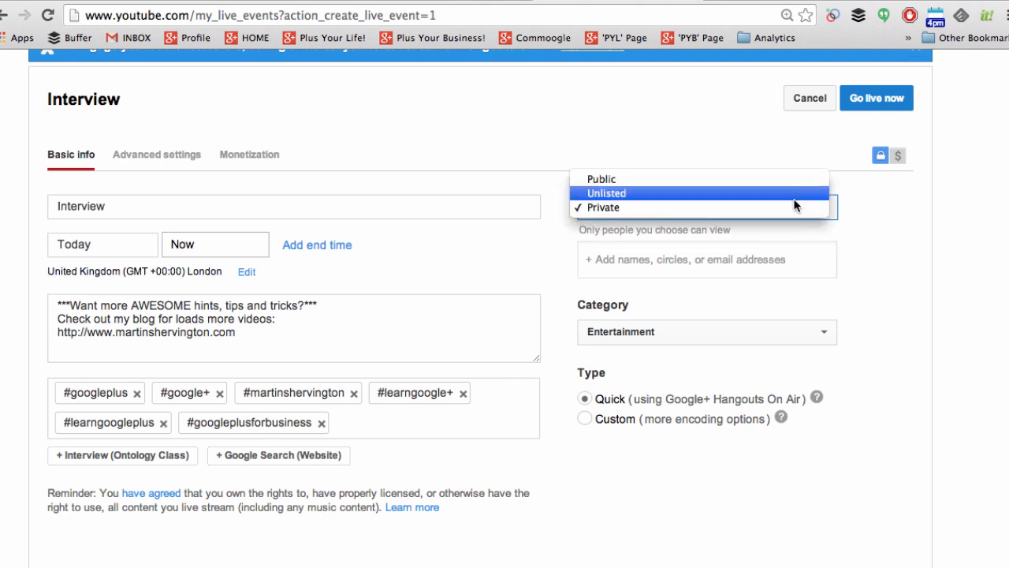
{"action": "left_click", "coordinate": [606, 193]}
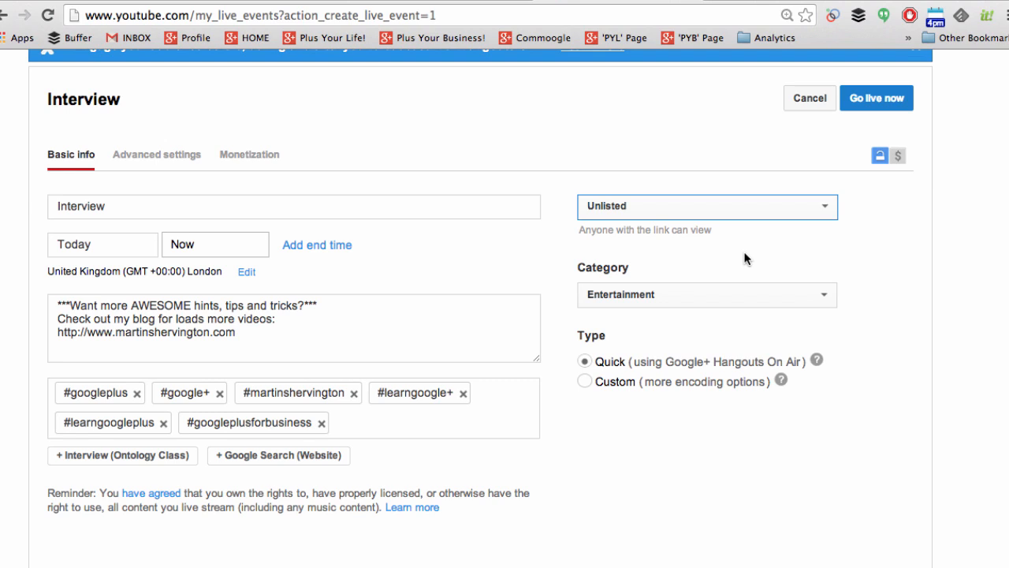
{"action": "left_click", "coordinate": [706, 206]}
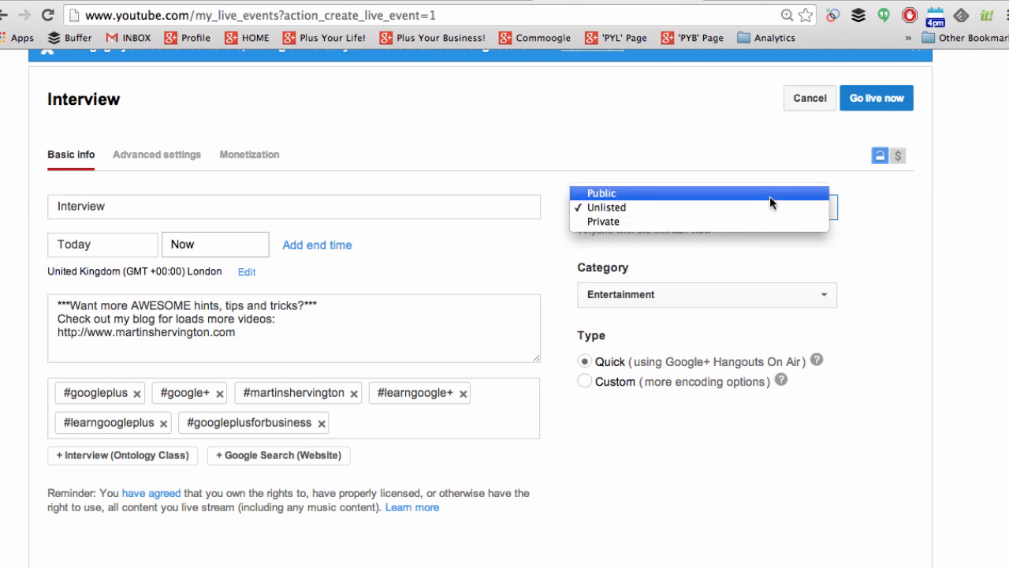
{"action": "left_click", "coordinate": [602, 193]}
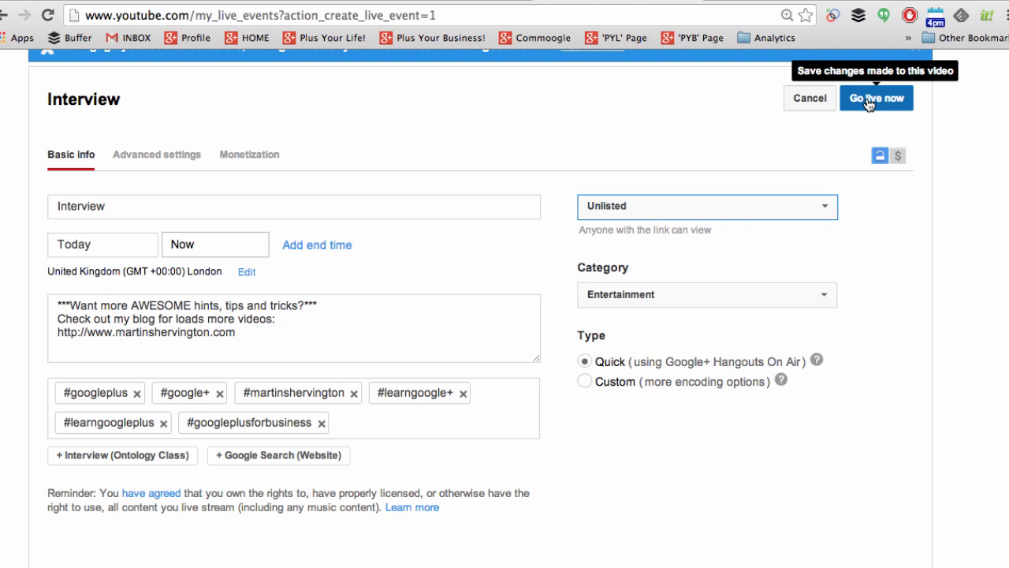
Save the Interview event with Go live now and confirm entering the Hangout On Air.
{"action": "left_click", "coordinate": [876, 97]}
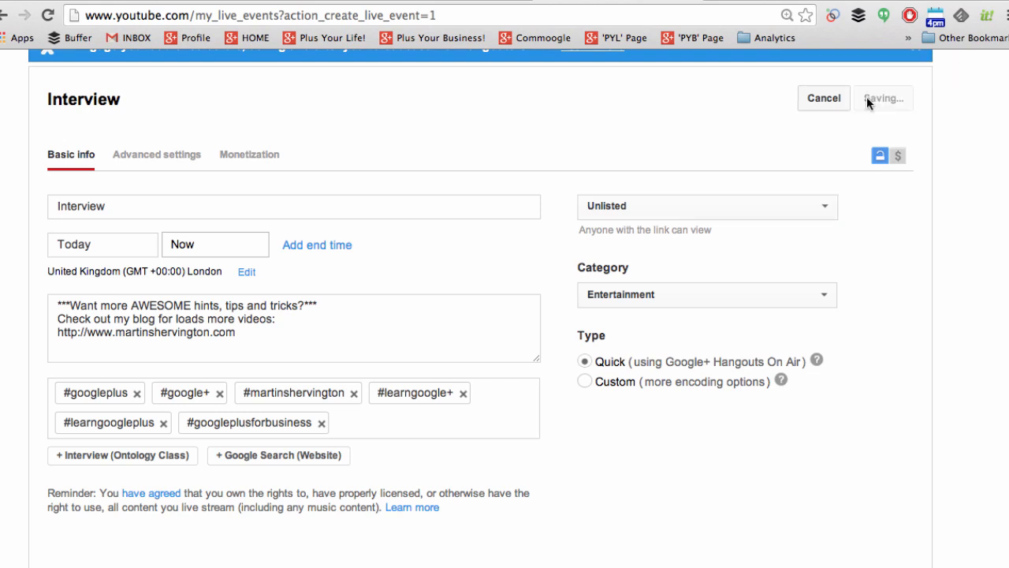
{"action": "left_click", "coordinate": [882, 98]}
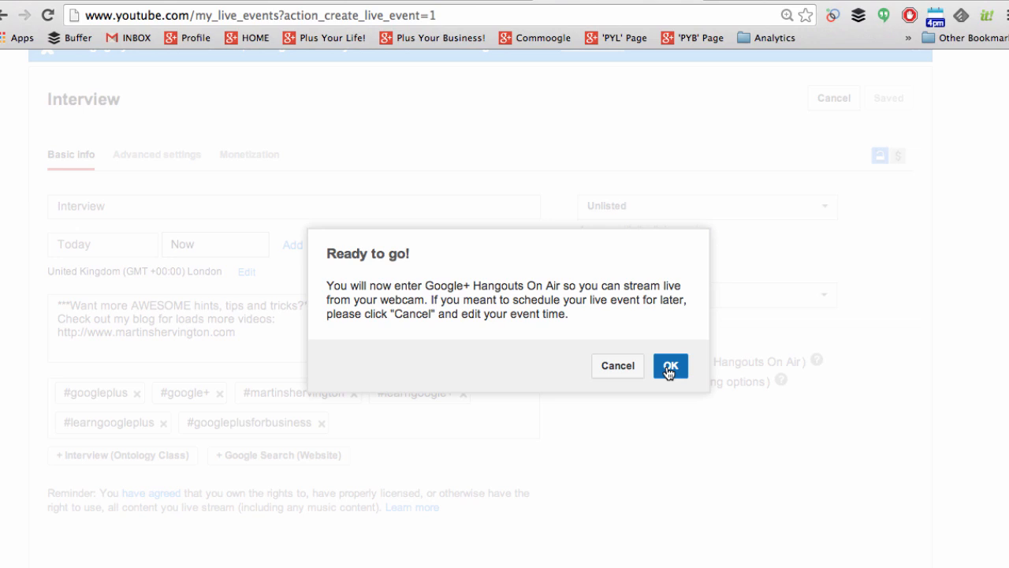
{"action": "left_click", "coordinate": [670, 365]}
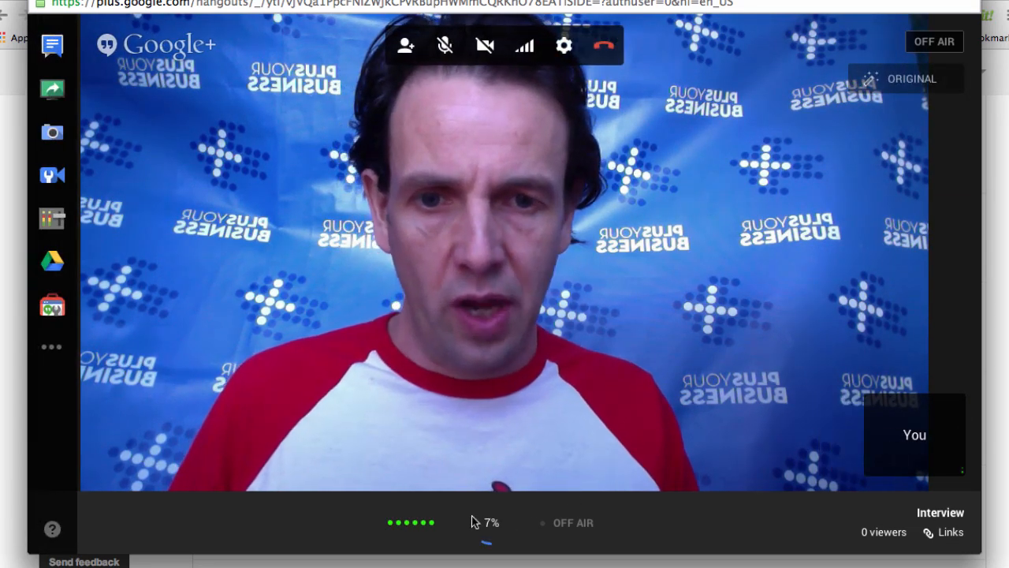
{"action": "mouse_move", "coordinate": [658, 523]}
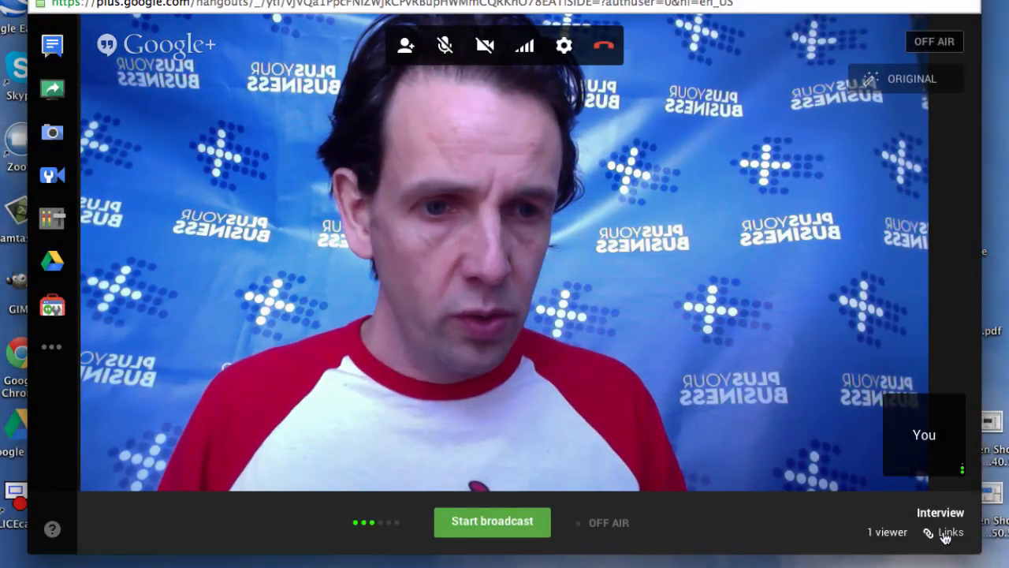
Show the Hangout's Links panel and follow the Event Page URL.
{"action": "left_click", "coordinate": [950, 531]}
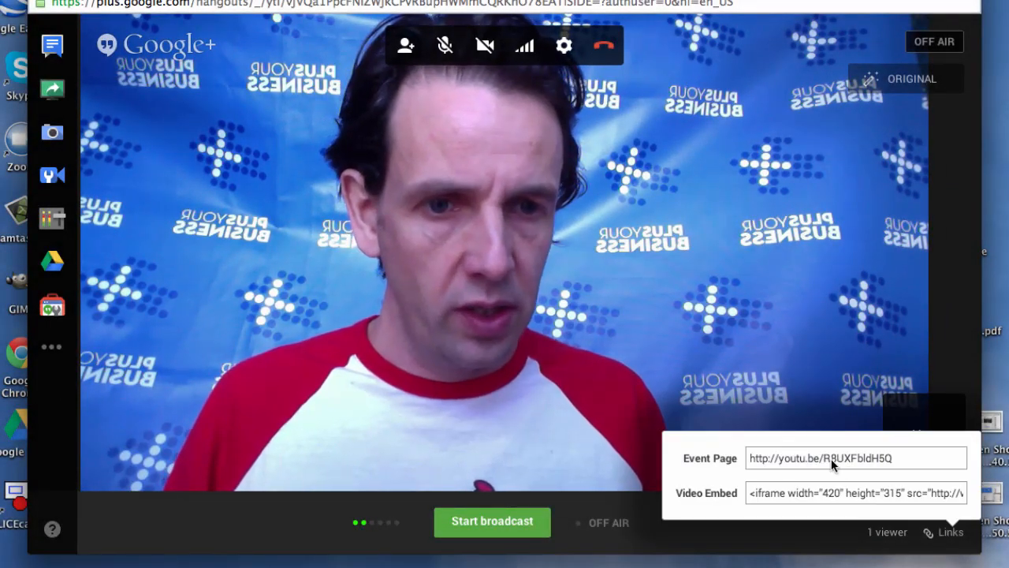
{"action": "left_click", "coordinate": [855, 457]}
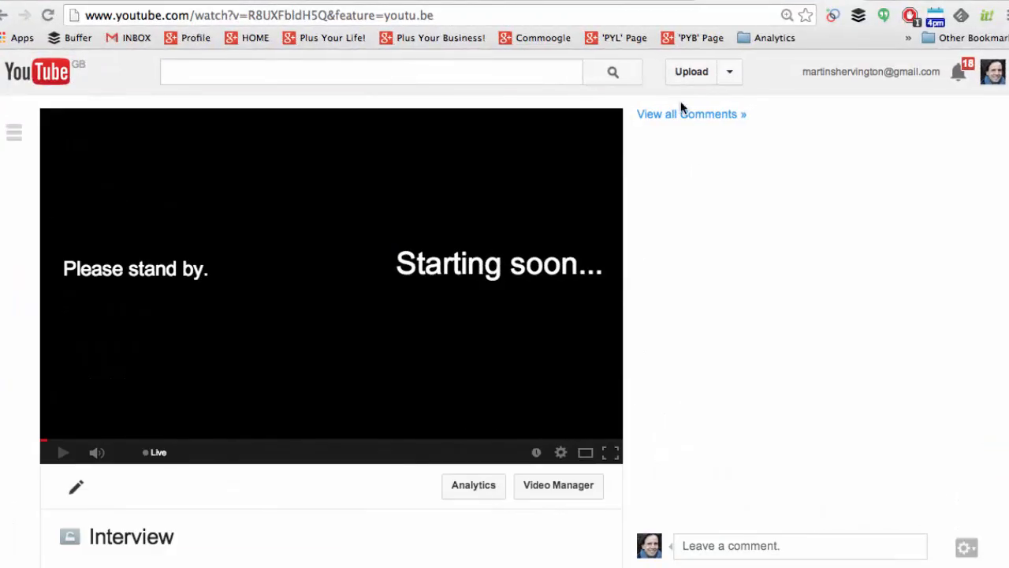
{"action": "mouse_move", "coordinate": [726, 334]}
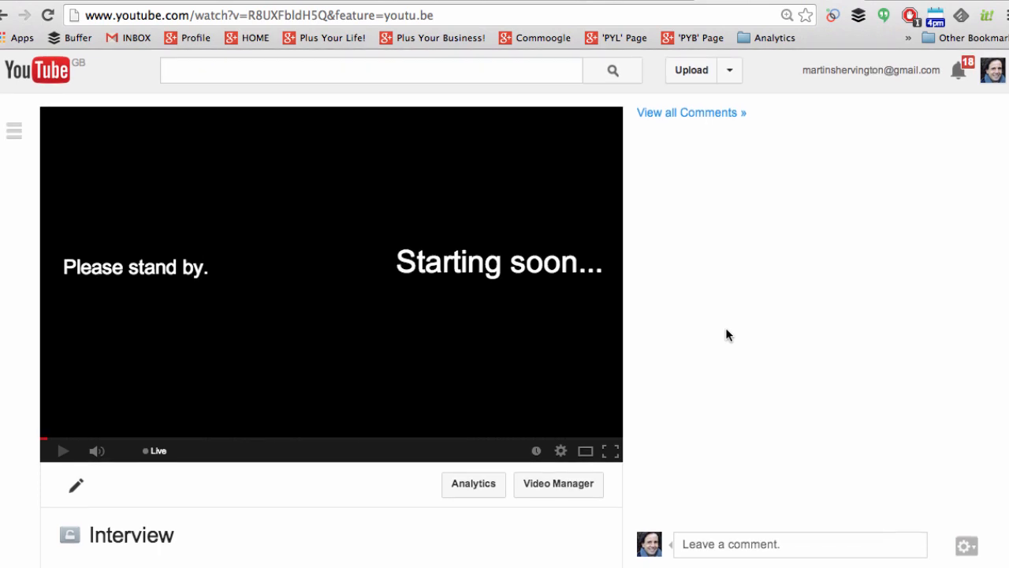
Scroll through the Interview watch page showing the stream starting soon.
{"action": "scroll", "scroll_direction": "down", "scroll_amount": 3}
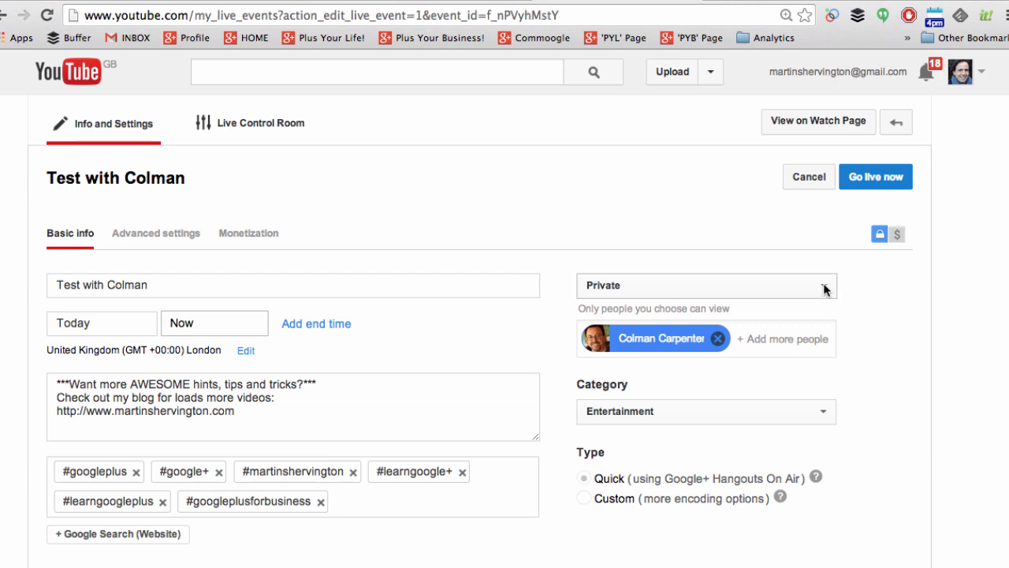
Keep the test event Private and bring up the circles list for adding more viewers.
{"action": "left_click", "coordinate": [705, 285]}
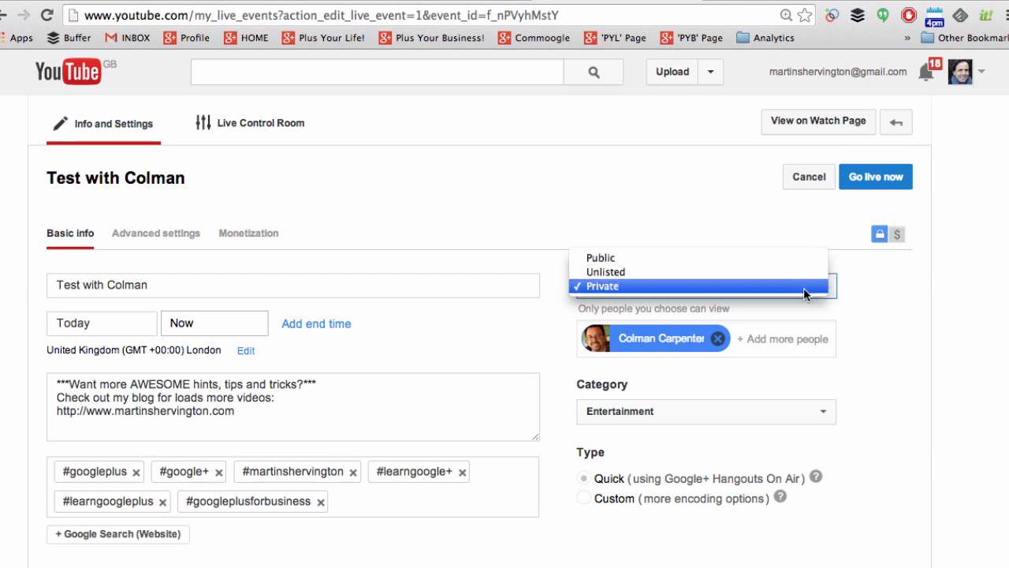
{"action": "left_click", "coordinate": [601, 286]}
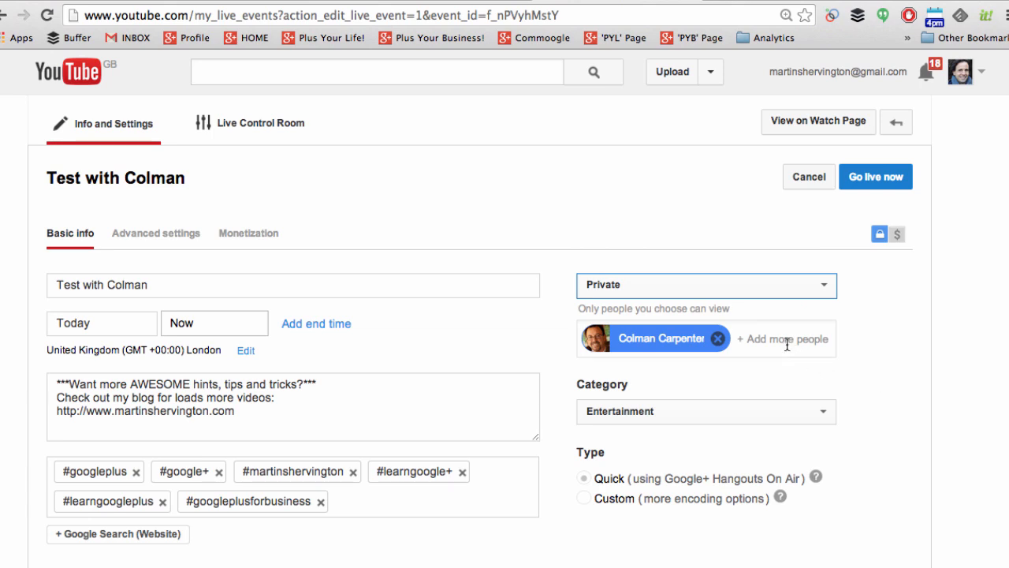
{"action": "left_click", "coordinate": [782, 339]}
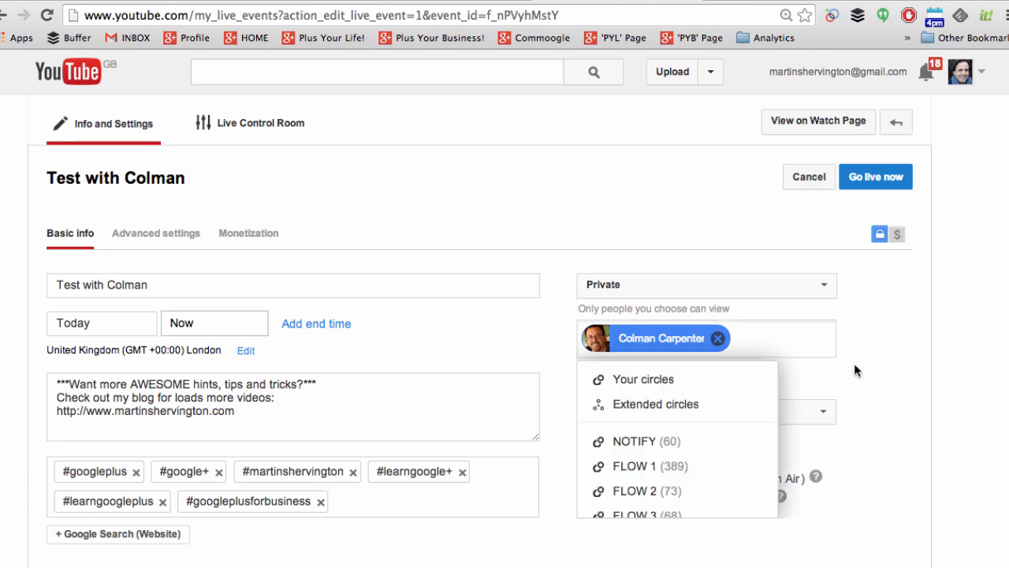